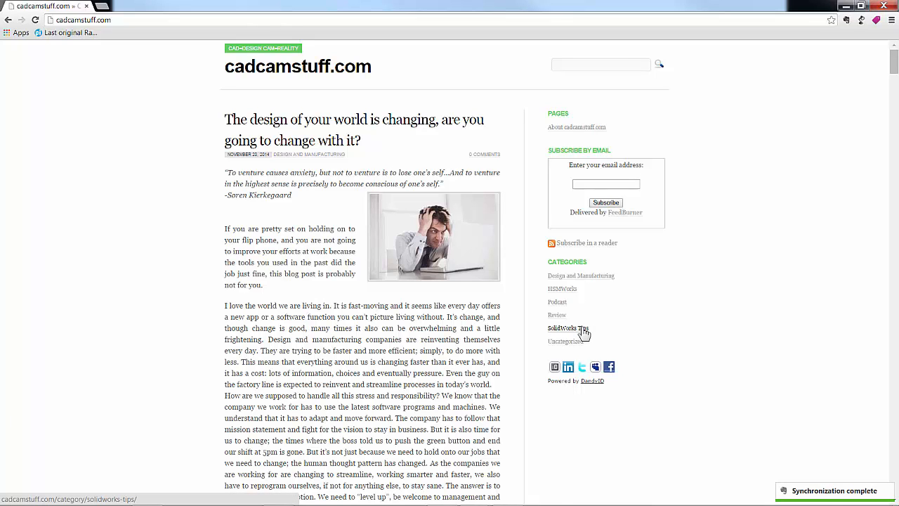
Go to the SolidWorks Tips category on the cadcamstuff.com blog.
{"action": "left_click", "coordinate": [568, 329]}
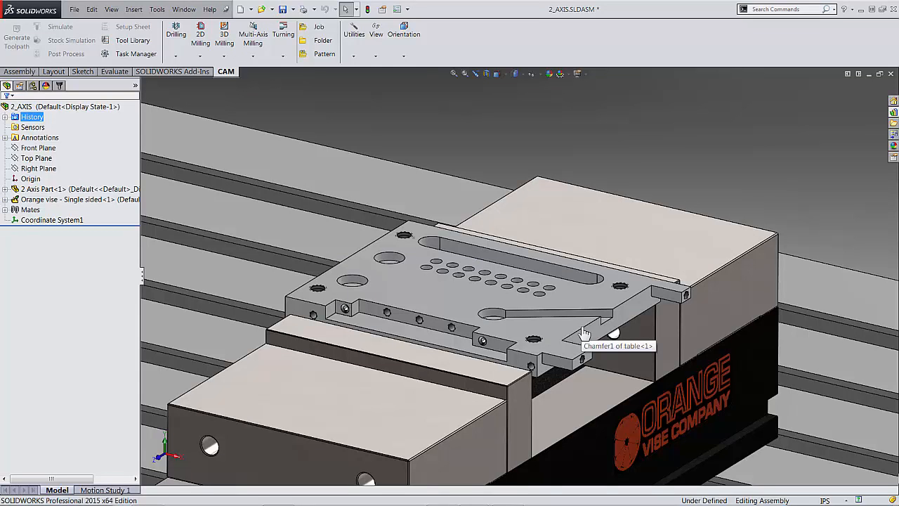
{"action": "mouse_move", "coordinate": [584, 332]}
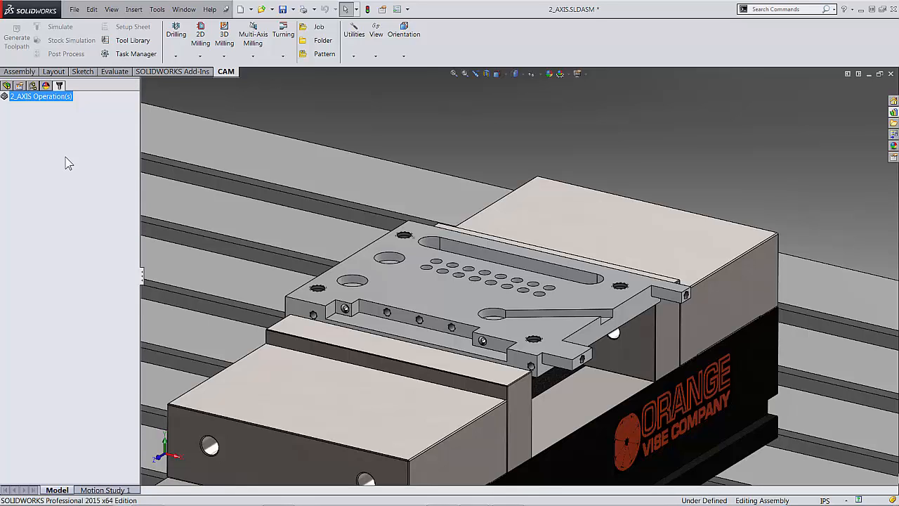
Add a new Job under 2_AXIS Operation(s), keeping the relative size box stock.
{"action": "right_click", "coordinate": [39, 95]}
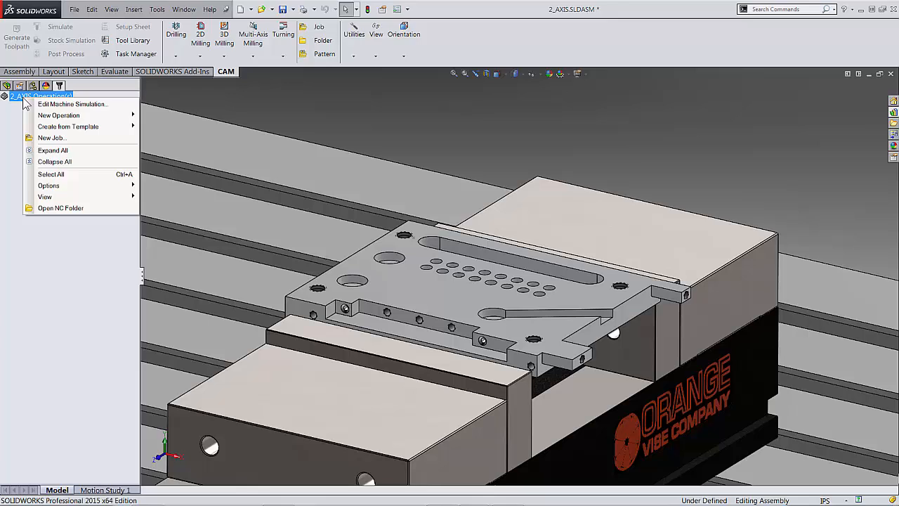
{"action": "mouse_move", "coordinate": [51, 138]}
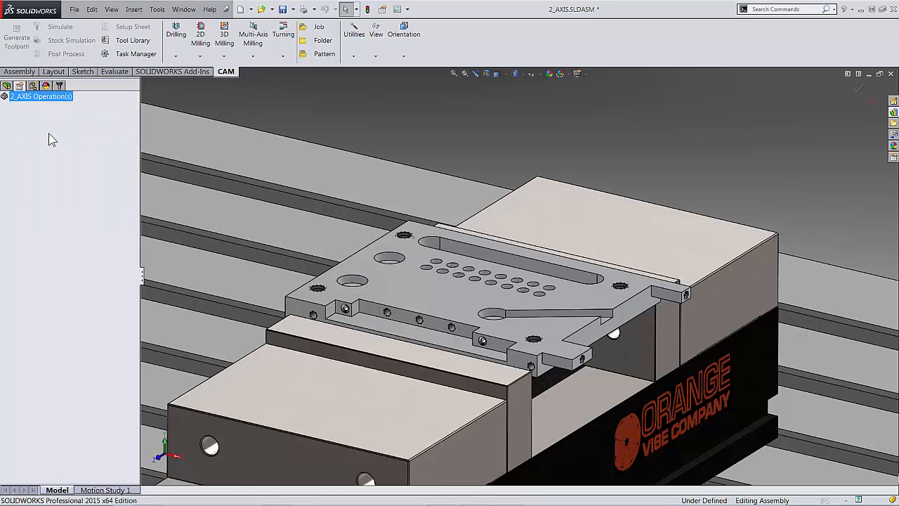
{"action": "left_click", "coordinate": [319, 27]}
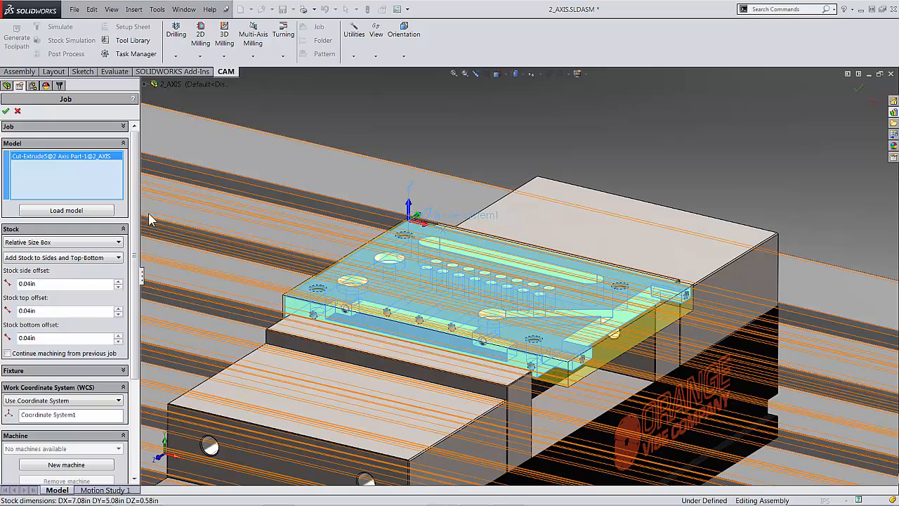
{"action": "left_click", "coordinate": [5, 111]}
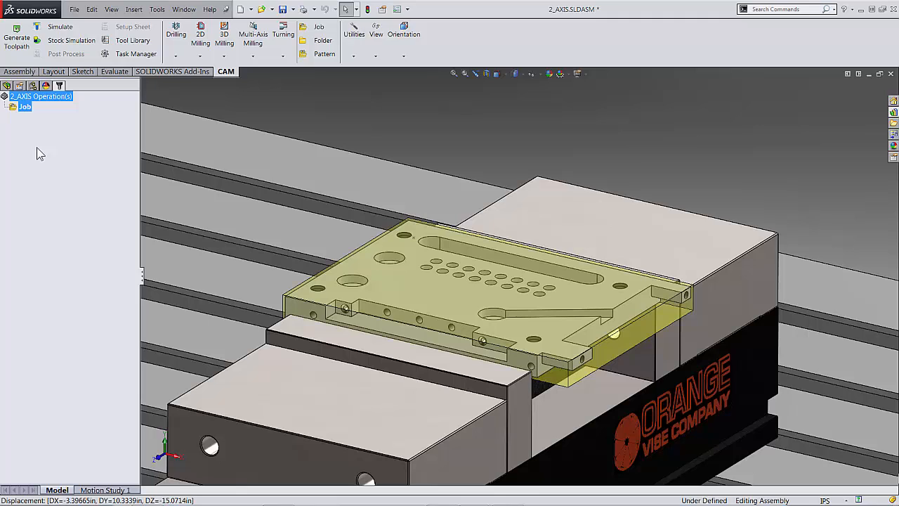
Add a 2D Milling Face operation to the Job.
{"action": "right_click", "coordinate": [25, 106]}
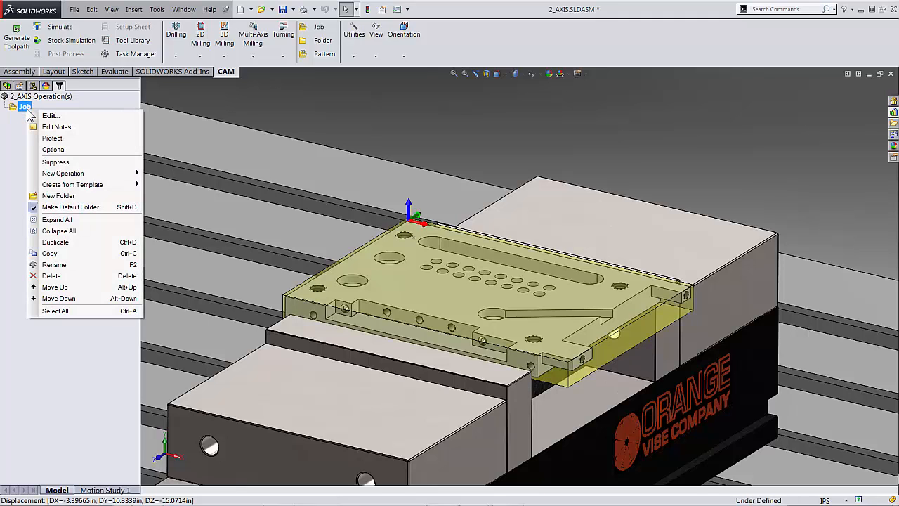
{"action": "mouse_move", "coordinate": [62, 174]}
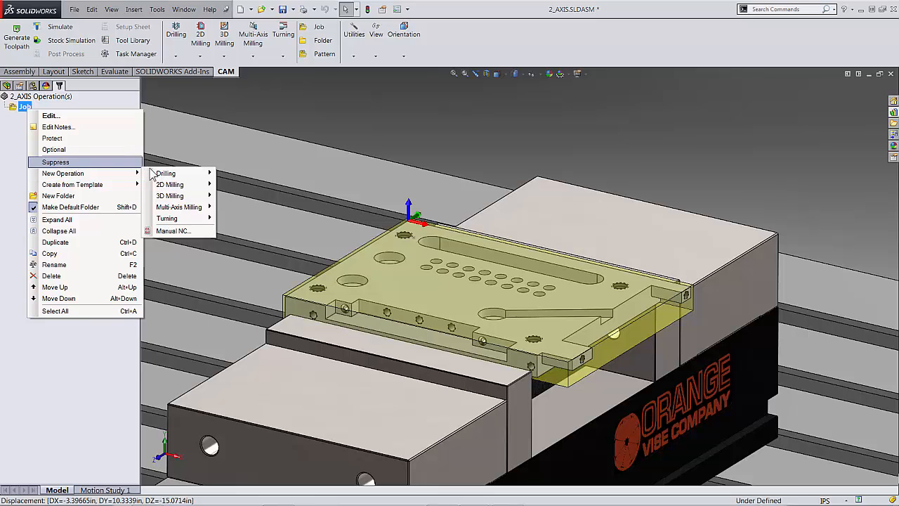
{"action": "mouse_move", "coordinate": [168, 184]}
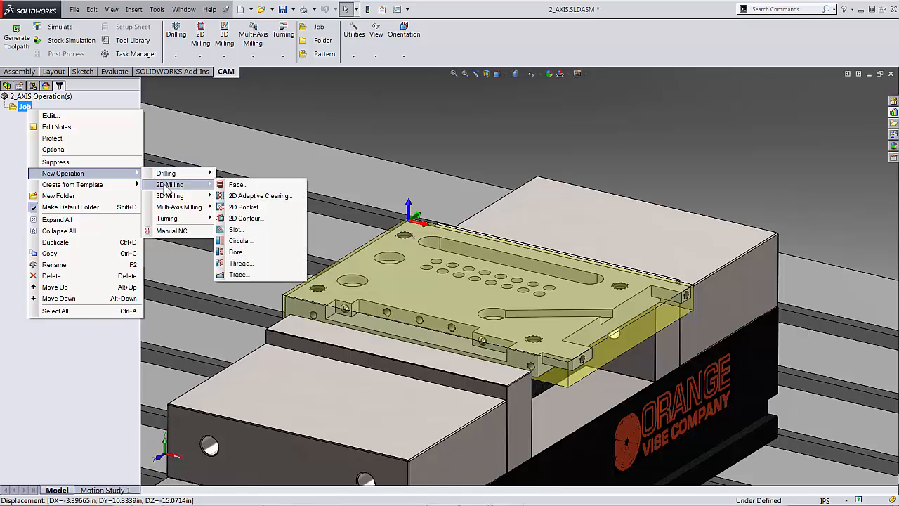
{"action": "mouse_move", "coordinate": [178, 206]}
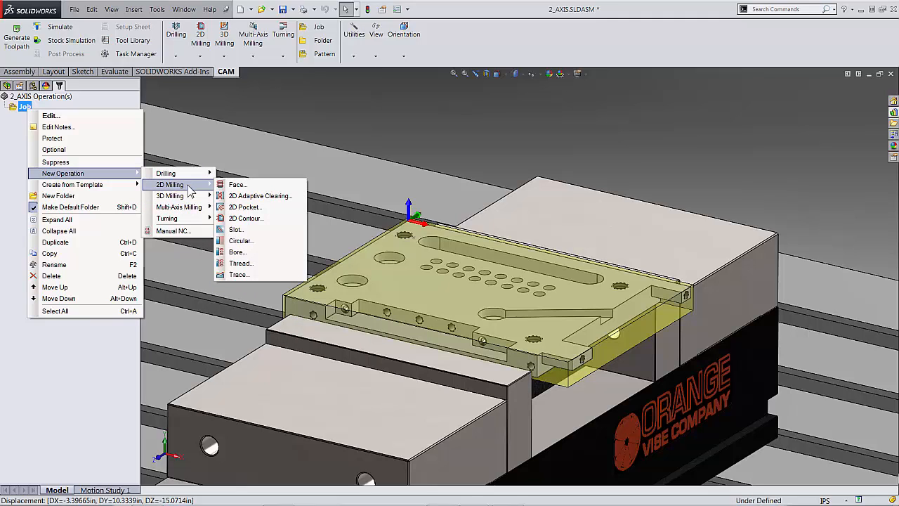
{"action": "left_click", "coordinate": [237, 184]}
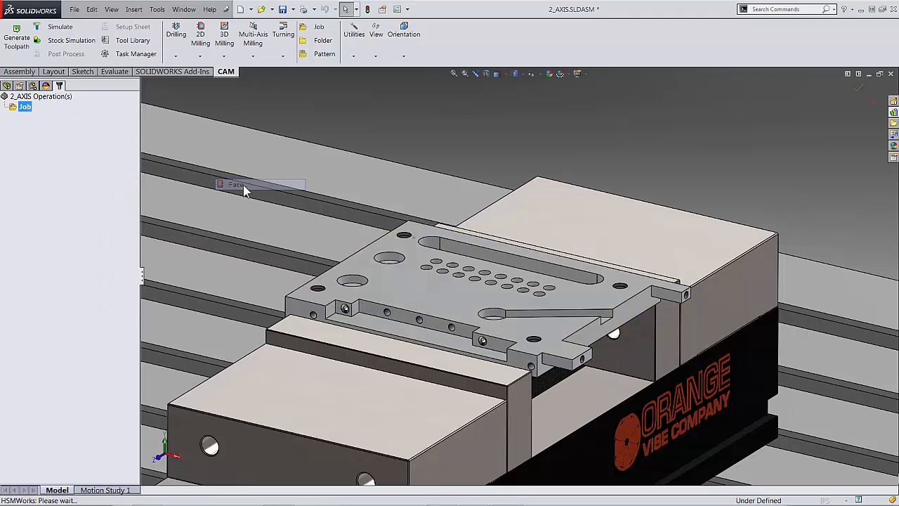
Bring up the Face4 operation settings to assign the Ø2" face mill from the Library.
{"action": "left_click", "coordinate": [236, 184]}
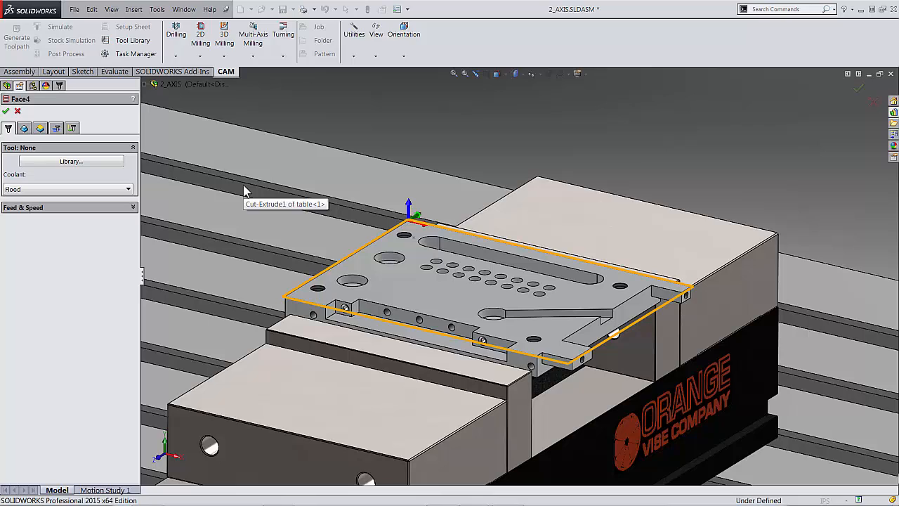
{"action": "mouse_move", "coordinate": [246, 191]}
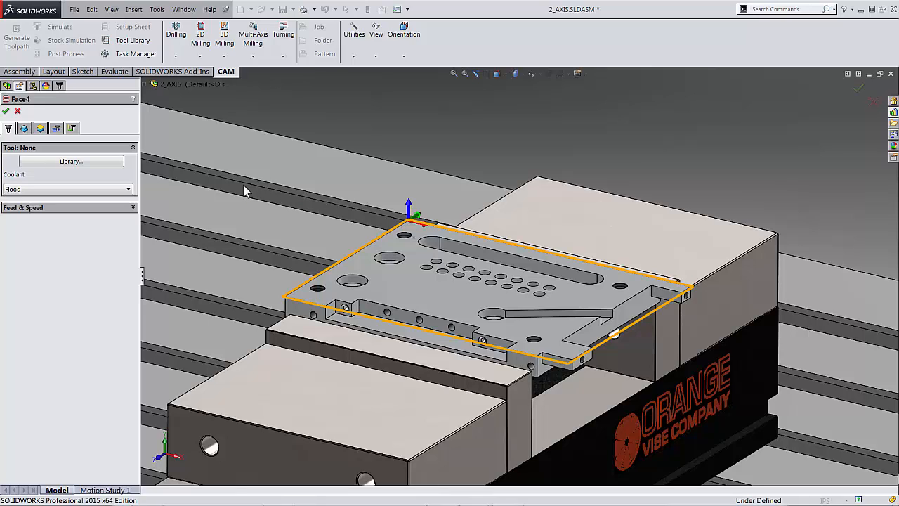
{"action": "mouse_move", "coordinate": [242, 190]}
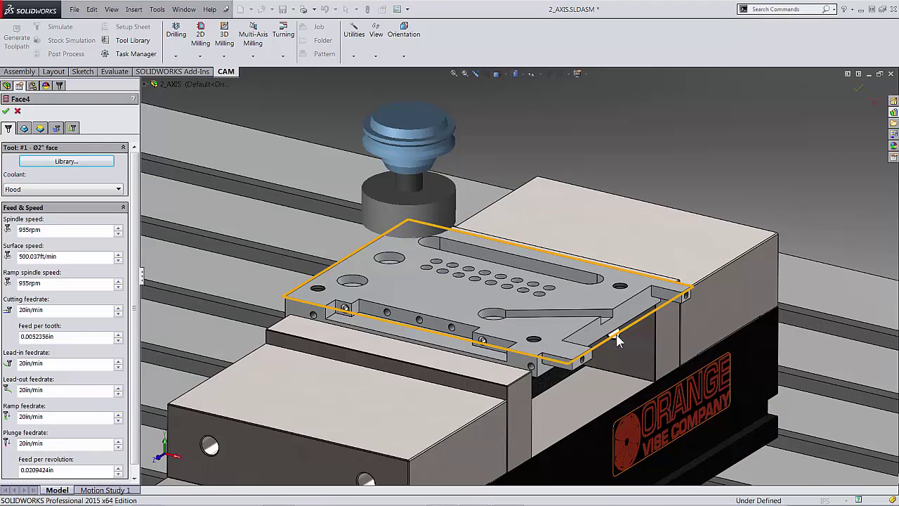
{"action": "mouse_move", "coordinate": [550, 326]}
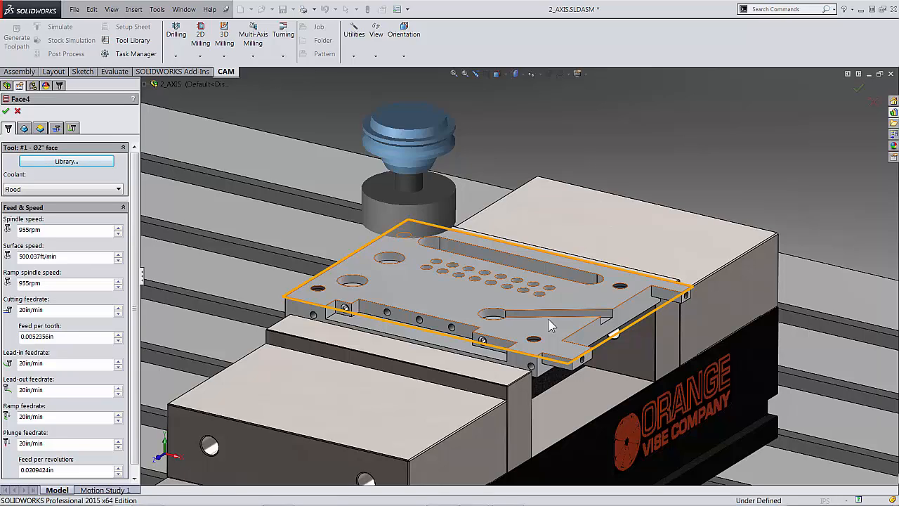
{"action": "mouse_move", "coordinate": [504, 318]}
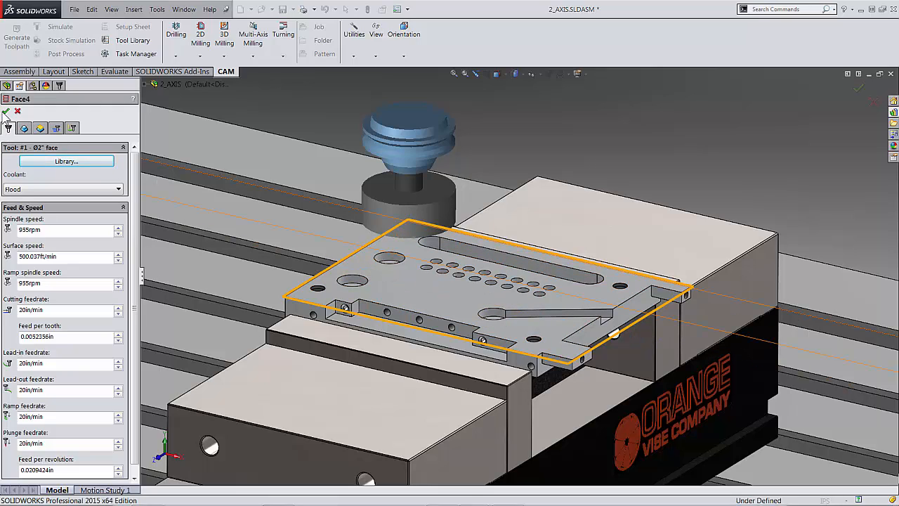
Accept Face4 so its facing toolpath generates over the plate, then review its options.
{"action": "left_click", "coordinate": [6, 112]}
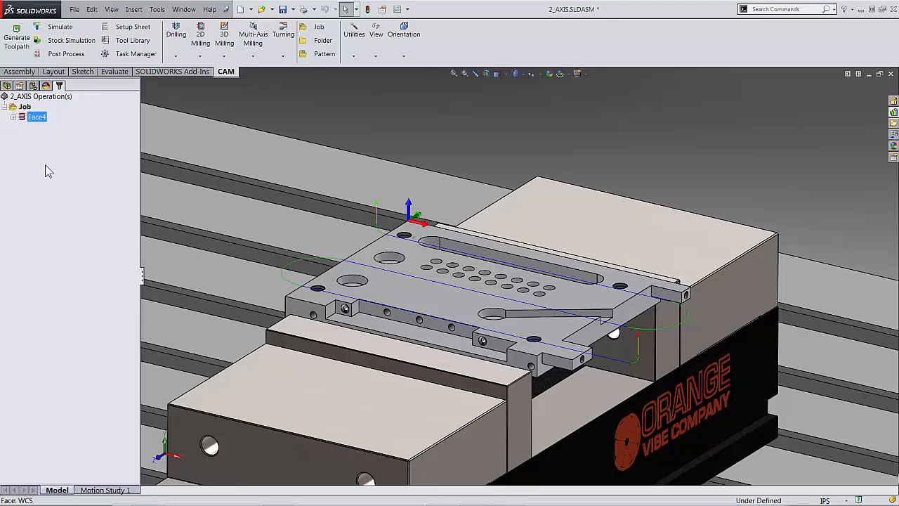
{"action": "mouse_move", "coordinate": [40, 153]}
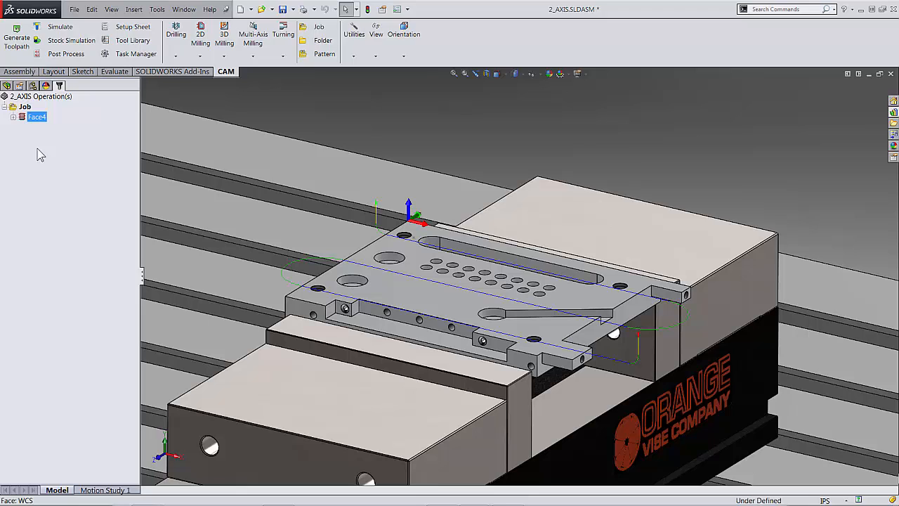
{"action": "right_click", "coordinate": [37, 117]}
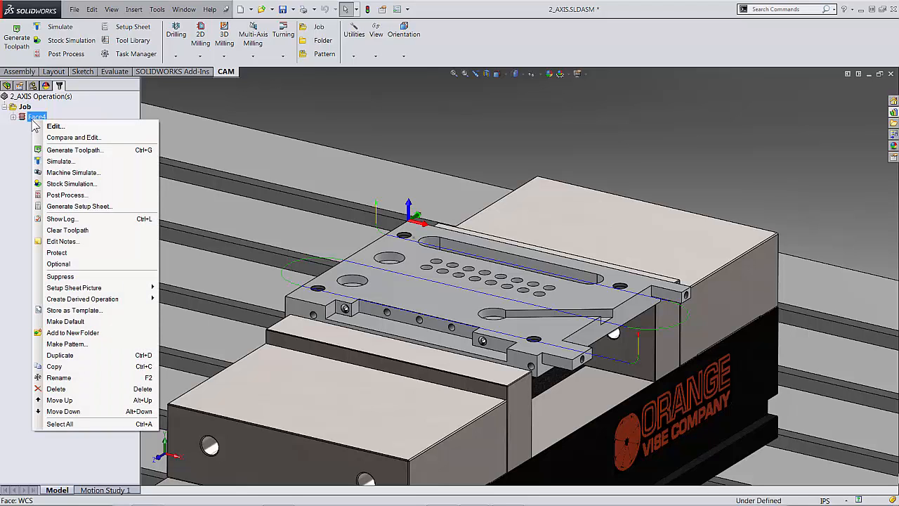
{"action": "mouse_move", "coordinate": [55, 127]}
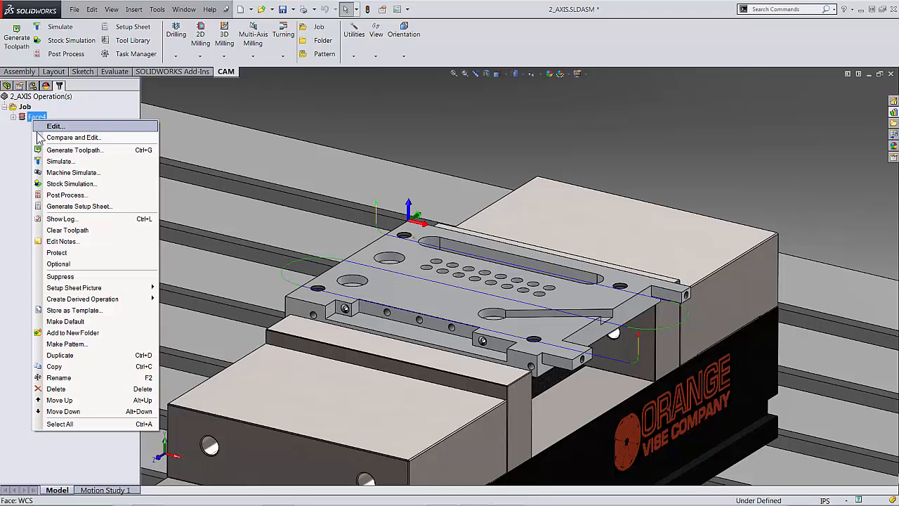
{"action": "mouse_move", "coordinate": [87, 260]}
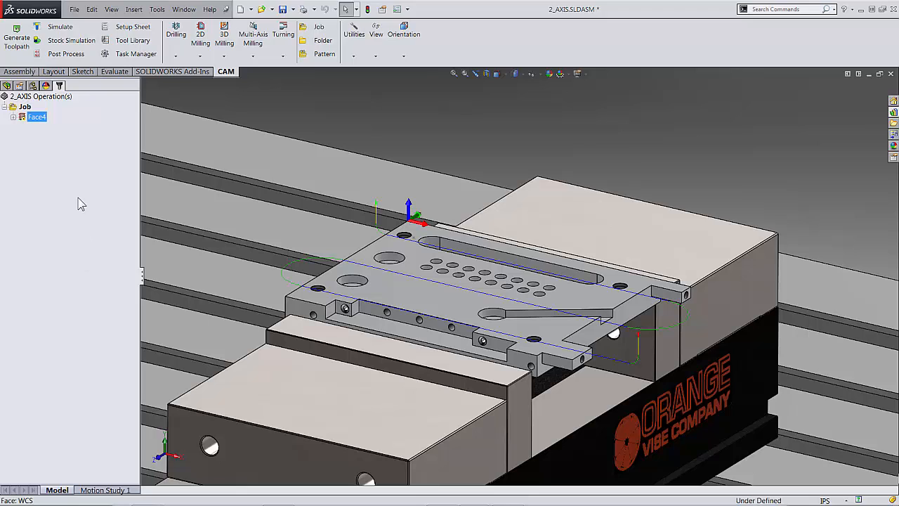
Attempt to Protect Face4 and dismiss the 'cannot protect invalid operations' warning.
{"action": "right_click", "coordinate": [37, 116]}
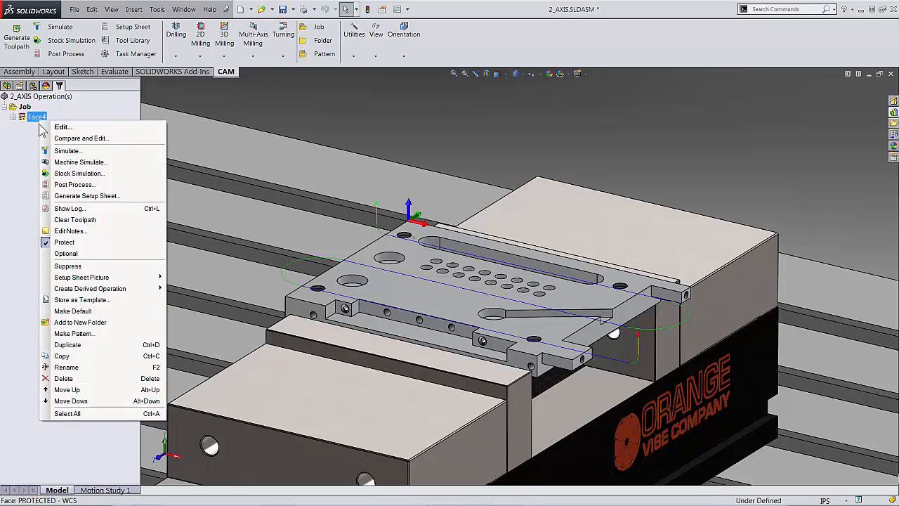
{"action": "mouse_move", "coordinate": [65, 242]}
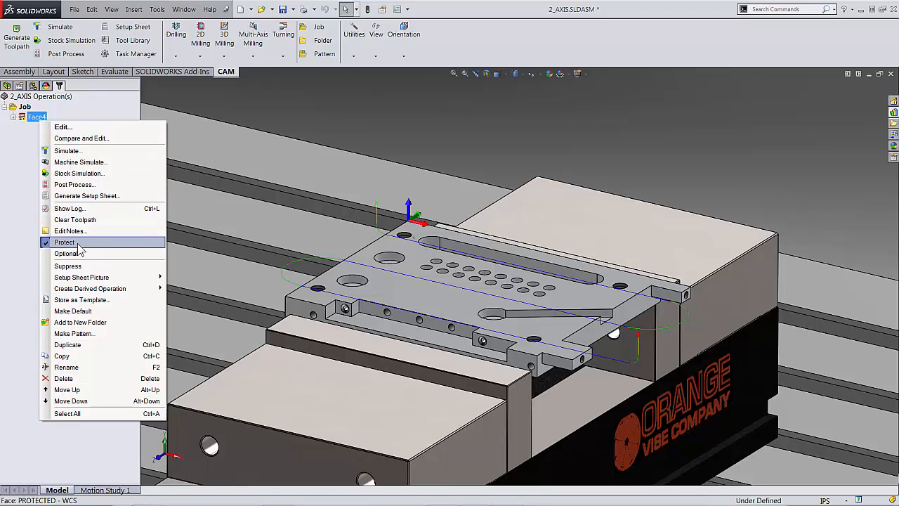
{"action": "left_click", "coordinate": [65, 242]}
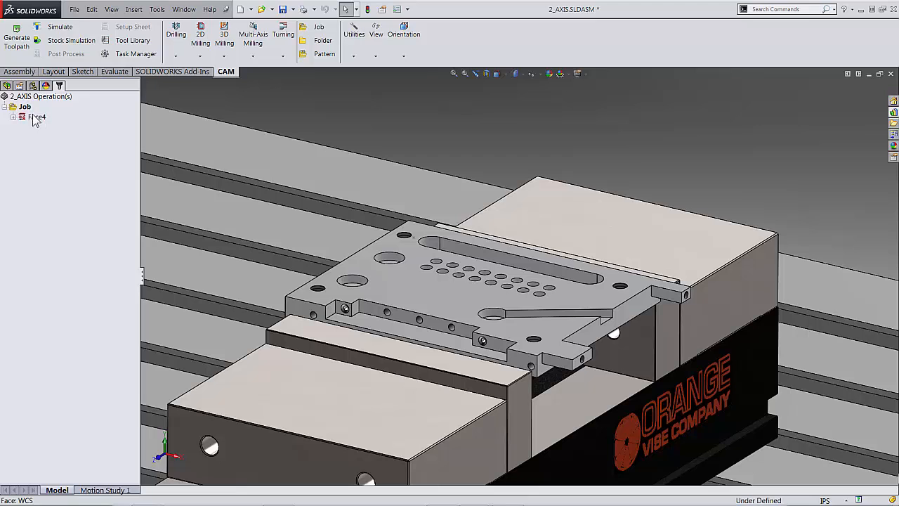
{"action": "left_click", "coordinate": [36, 117]}
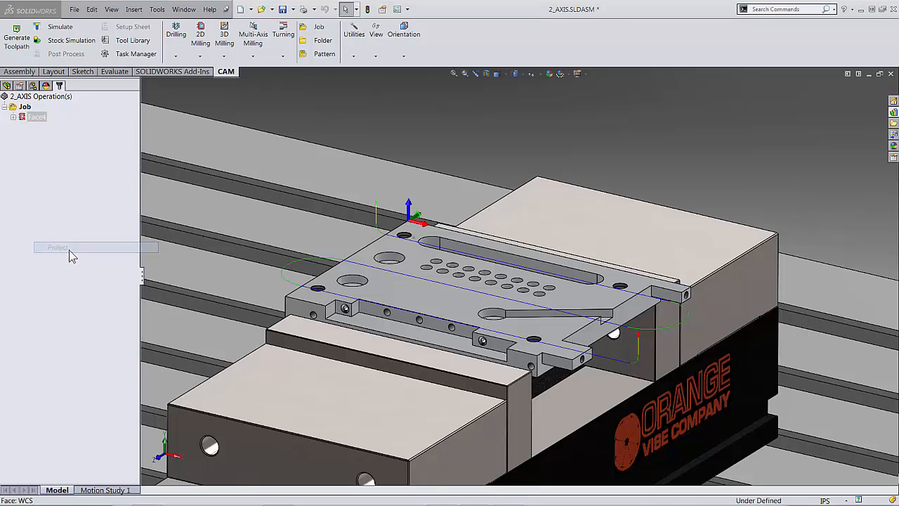
{"action": "left_click", "coordinate": [56, 247]}
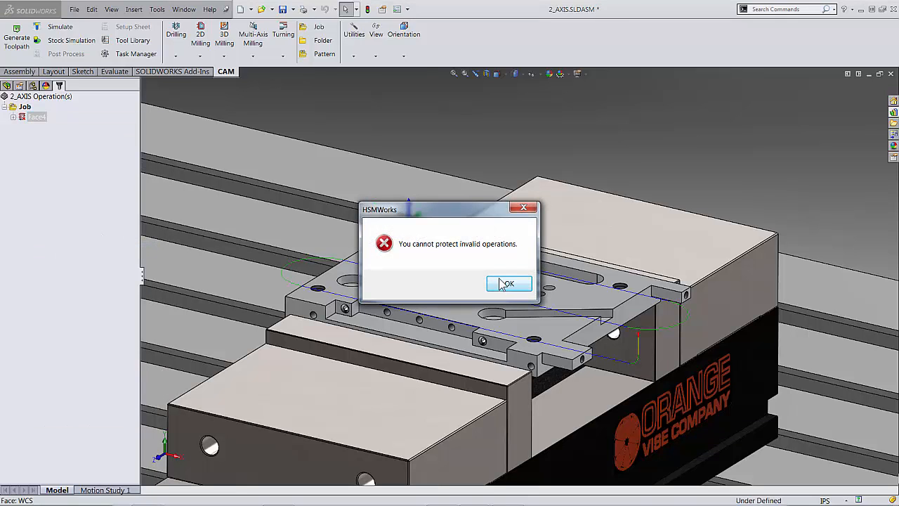
{"action": "left_click", "coordinate": [509, 284]}
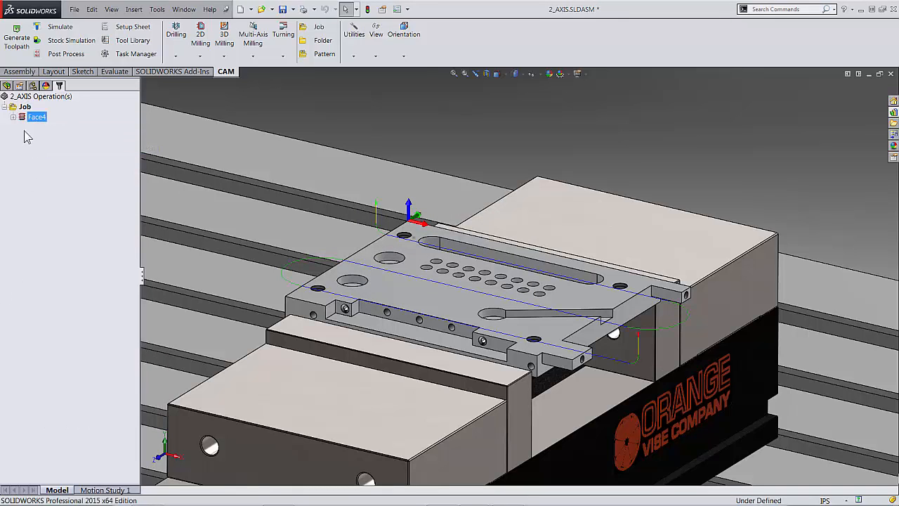
{"action": "right_click", "coordinate": [36, 117]}
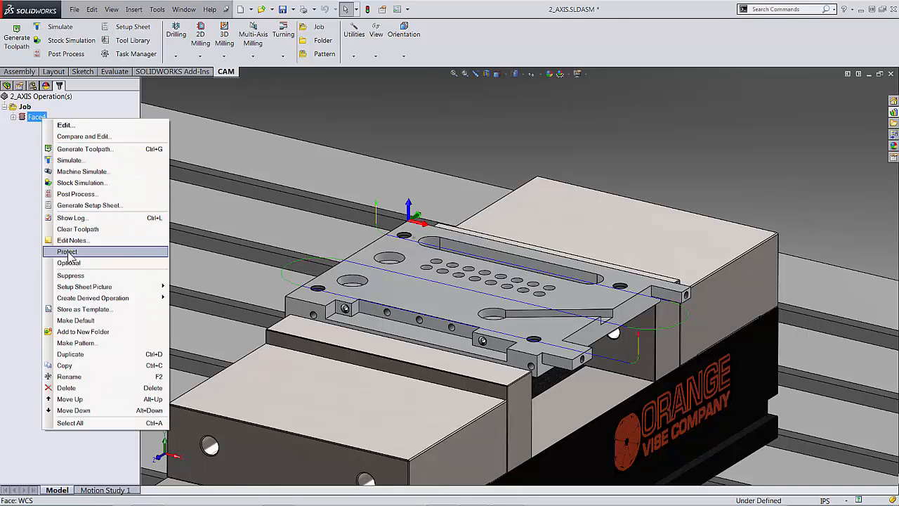